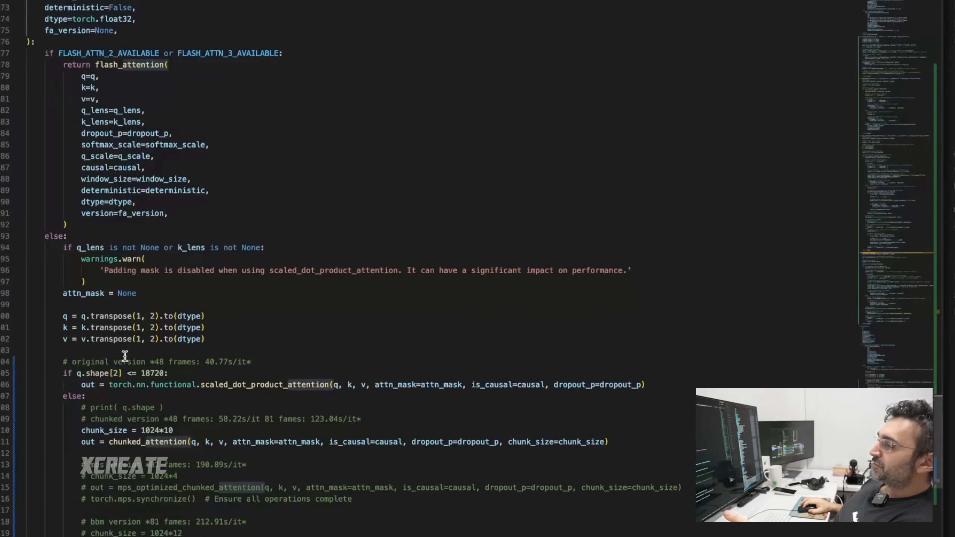
mouse_move(163, 390)
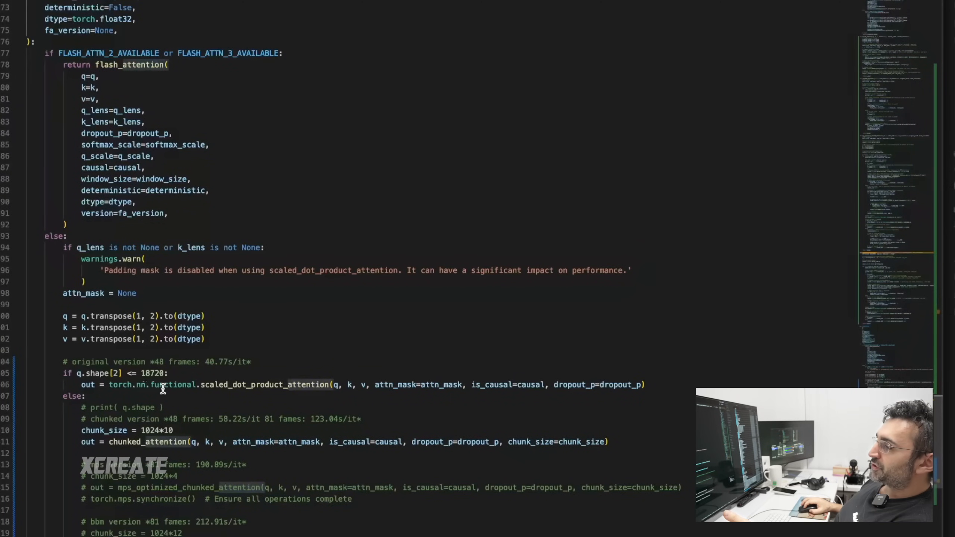
mouse_move(315, 387)
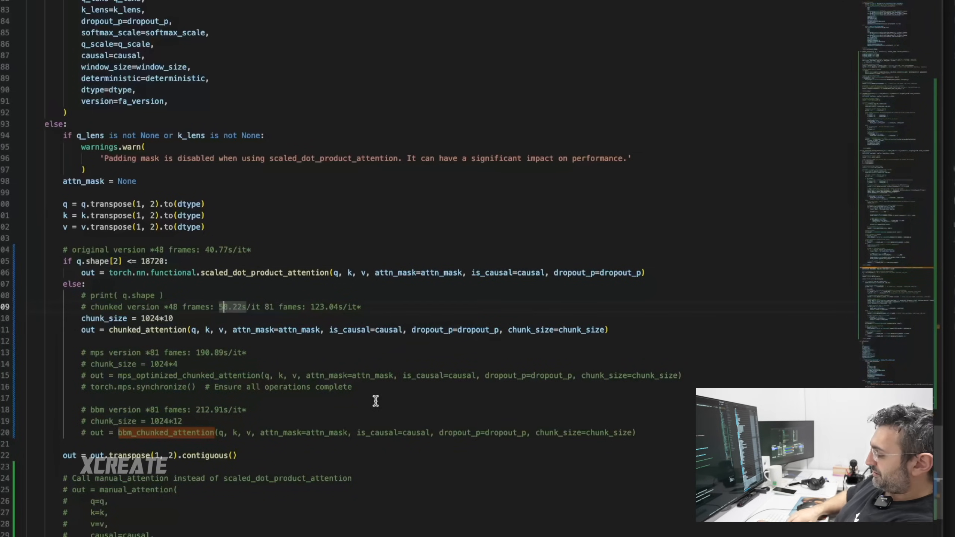
- Scroll through attention.py from the chunked_attention else branch to its loop definition
key(cmd+space)
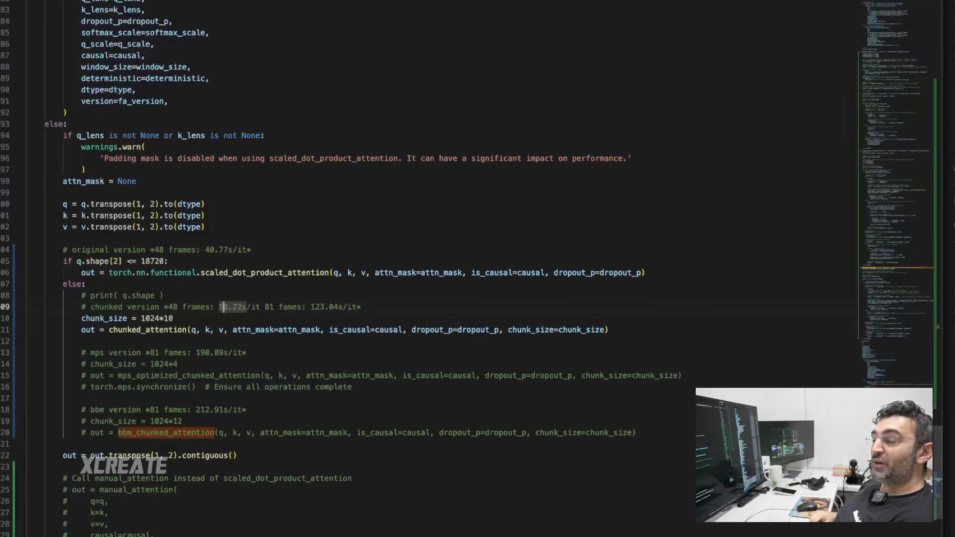
scroll(down, 3)
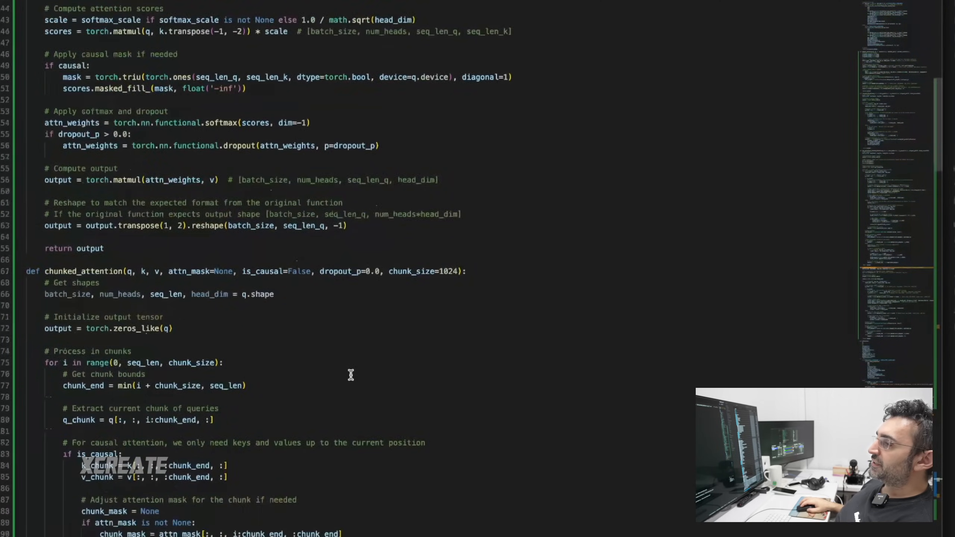
scroll(down, 3)
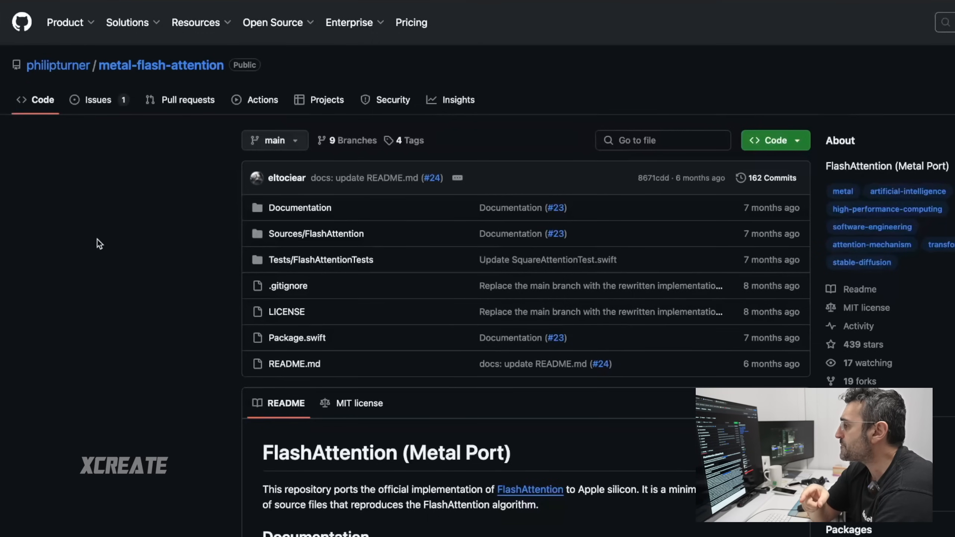
scroll(down, 3)
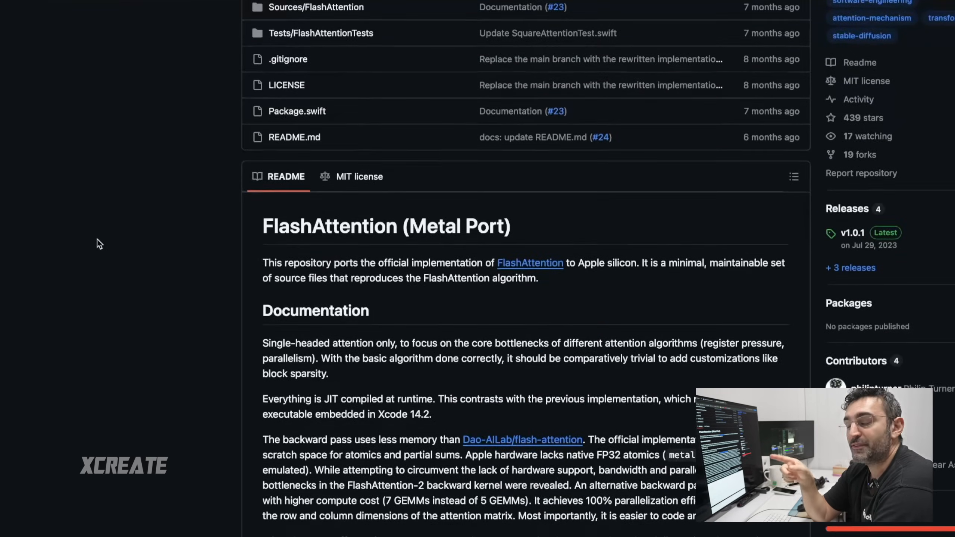
scroll(down, 3)
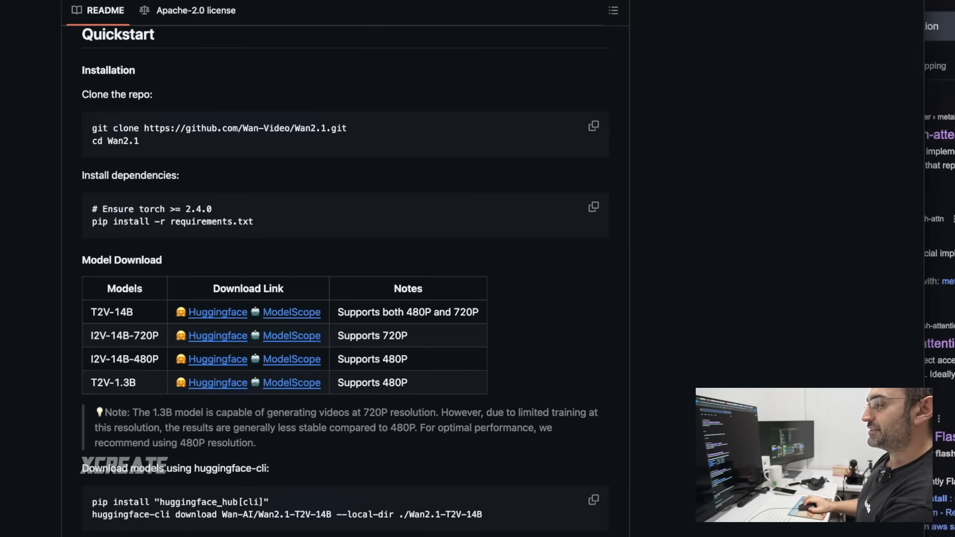
- Copy the README's single-GPU text-to-video generate command to the clipboard
scroll(down, 3)
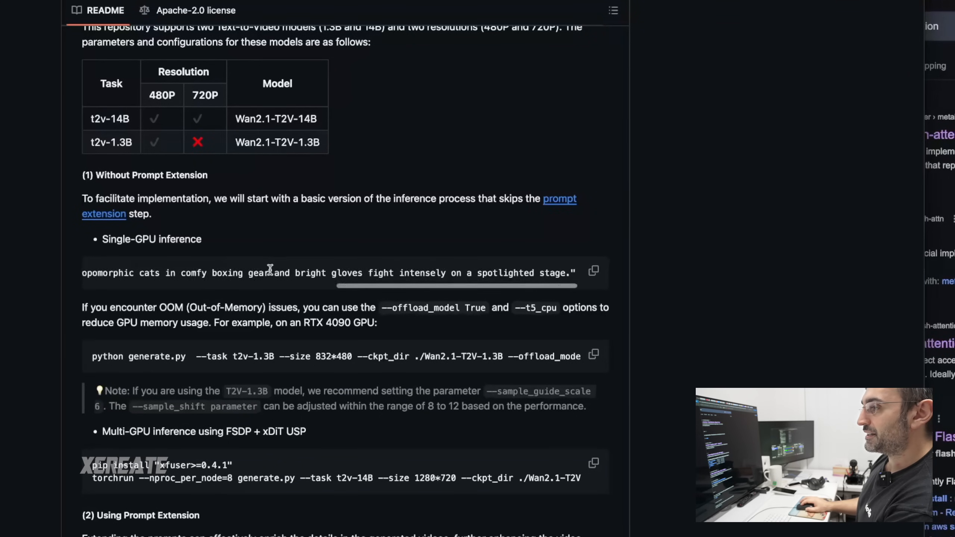
click(593, 270)
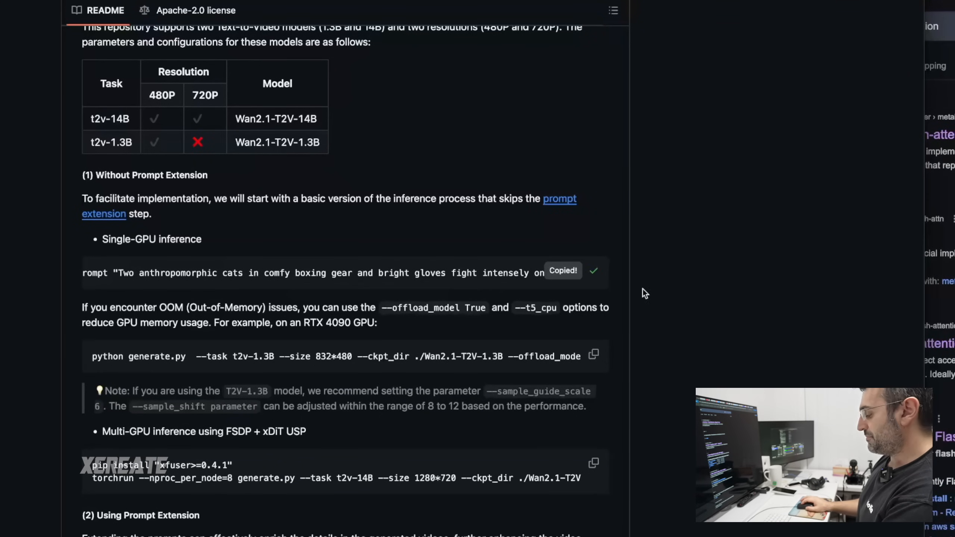